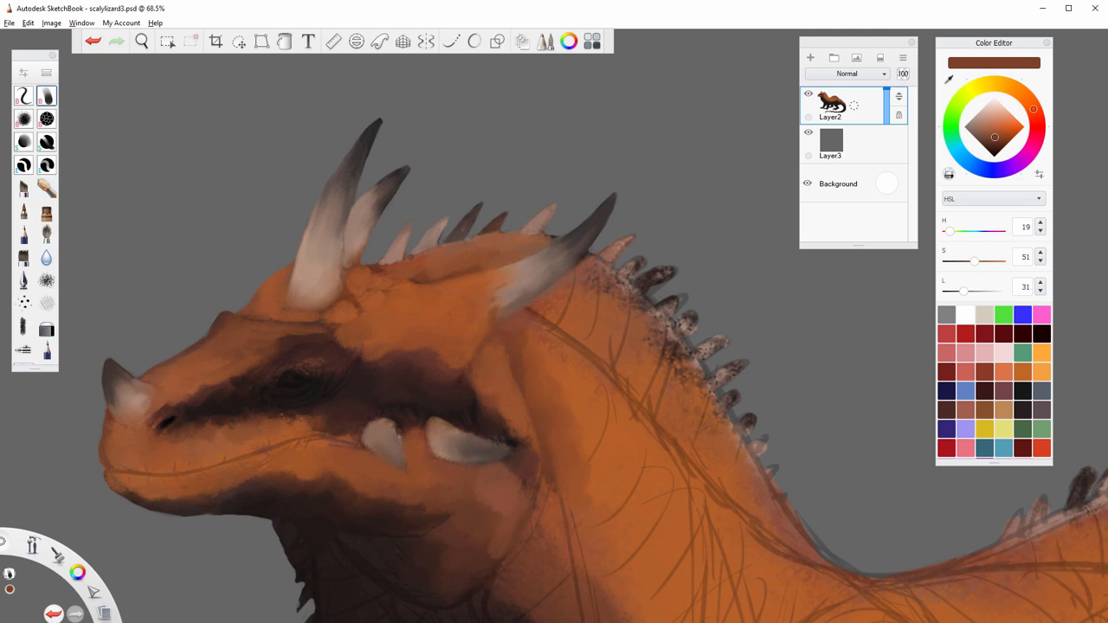
Step: Pick a head colour in the Color Editor for painting the eye stripe and horns
click(985, 145)
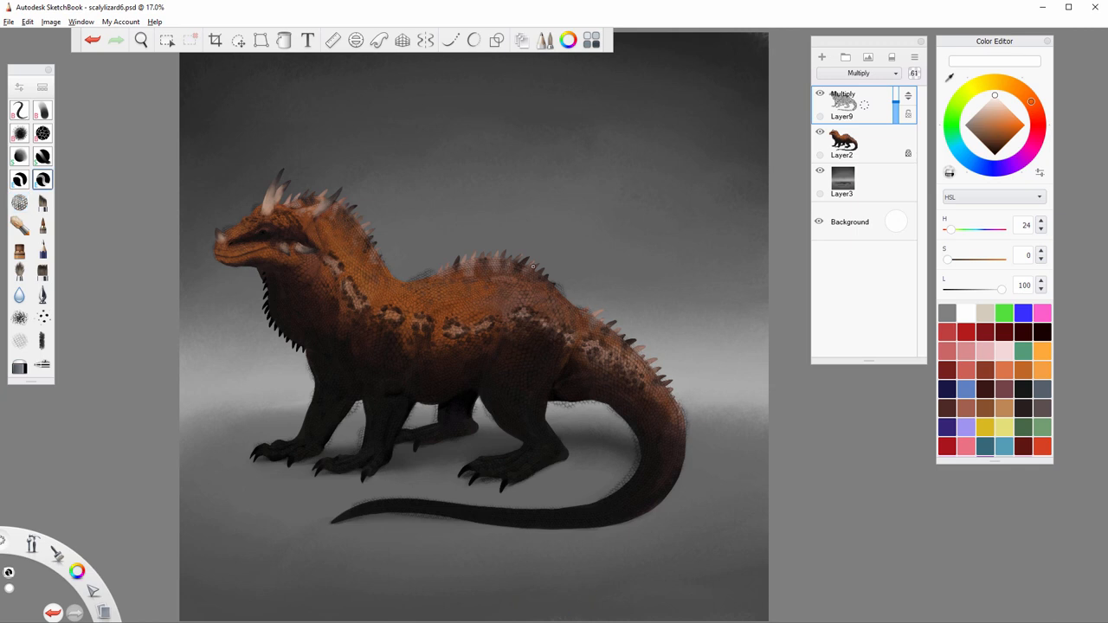
Step: Set the new Layer9 to Multiply for the darkening scale texture
click(853, 143)
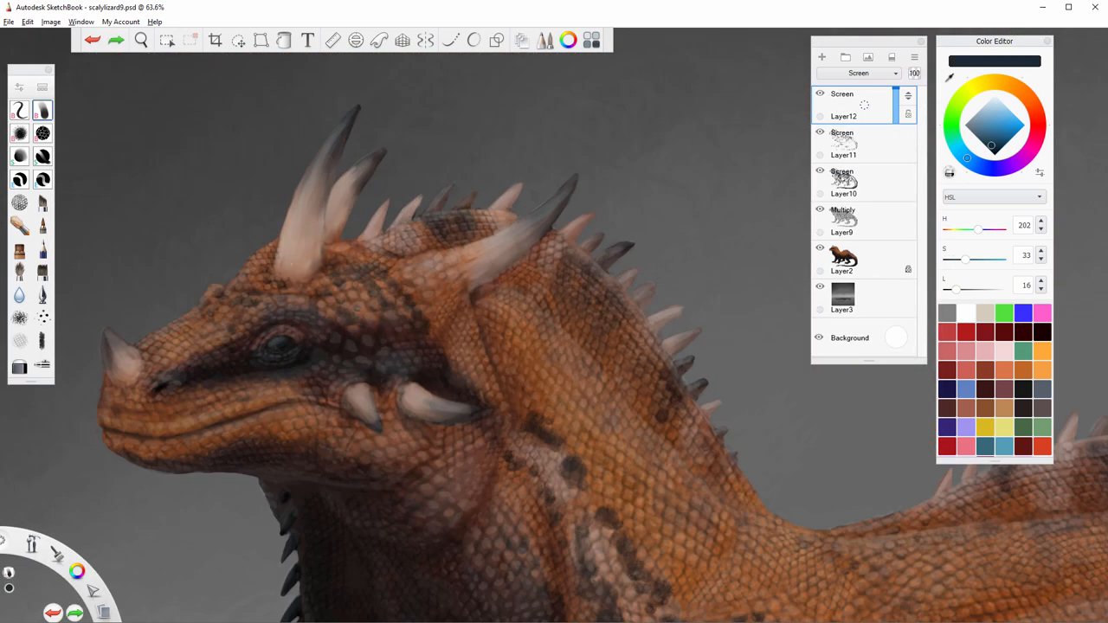
Step: Lower the S slider to desaturate the dark blue-gray highlight colour
drag(969, 260, 950, 260)
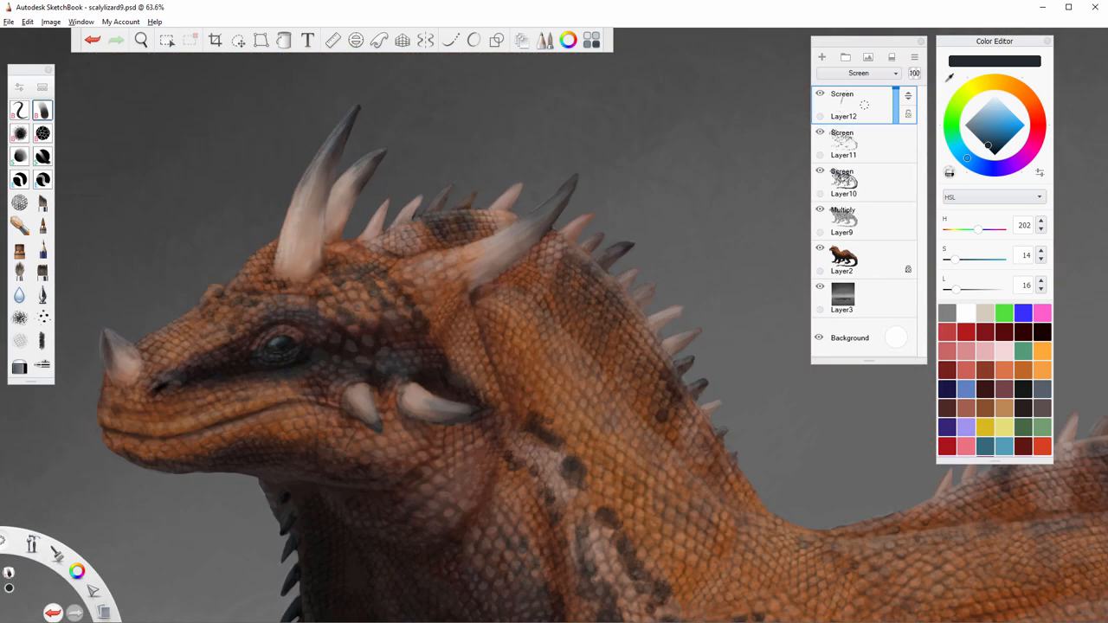